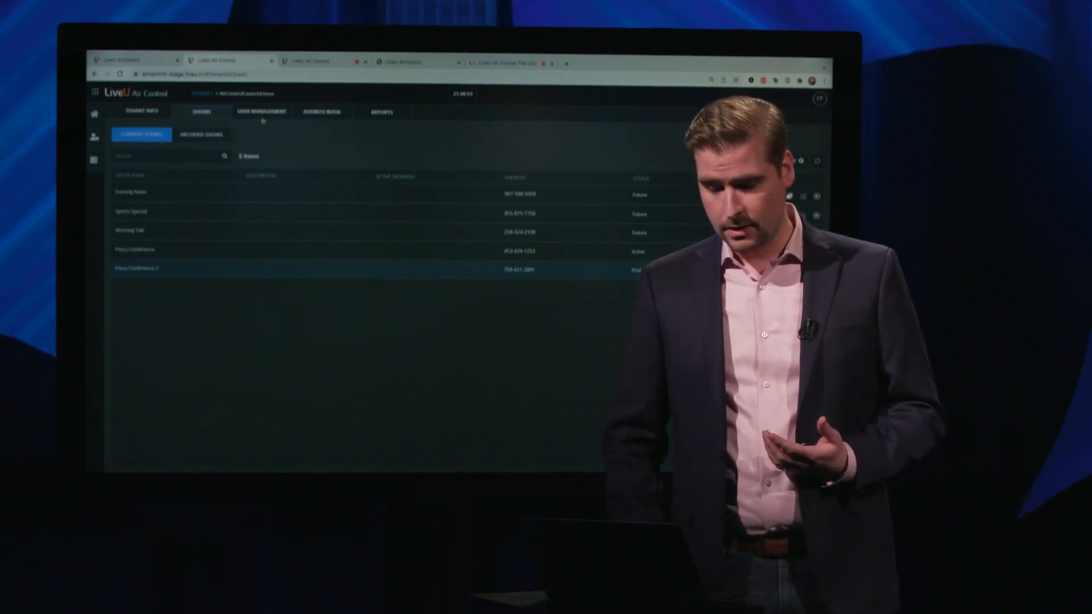
# Show the tenant's user list of seven members in User Management.
pyautogui.click(260, 111)
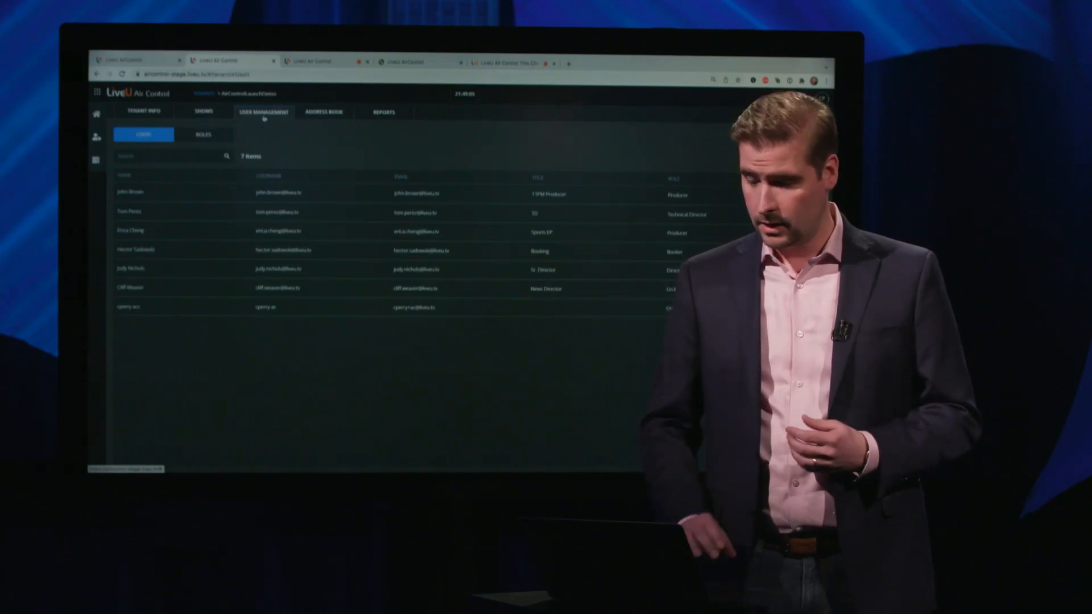
pyautogui.click(203, 134)
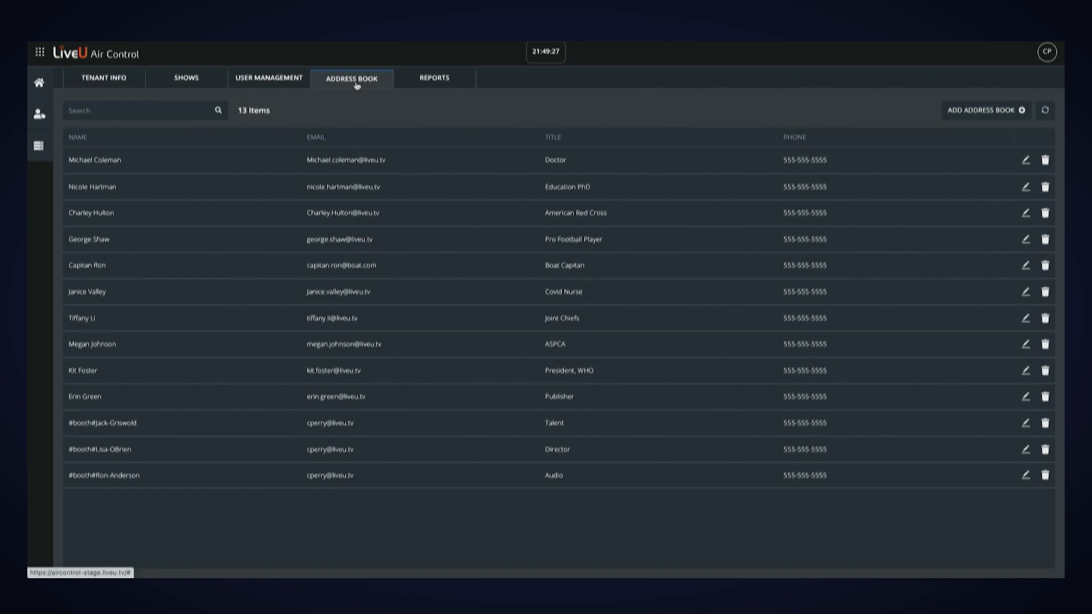
pyautogui.moveTo(846, 62)
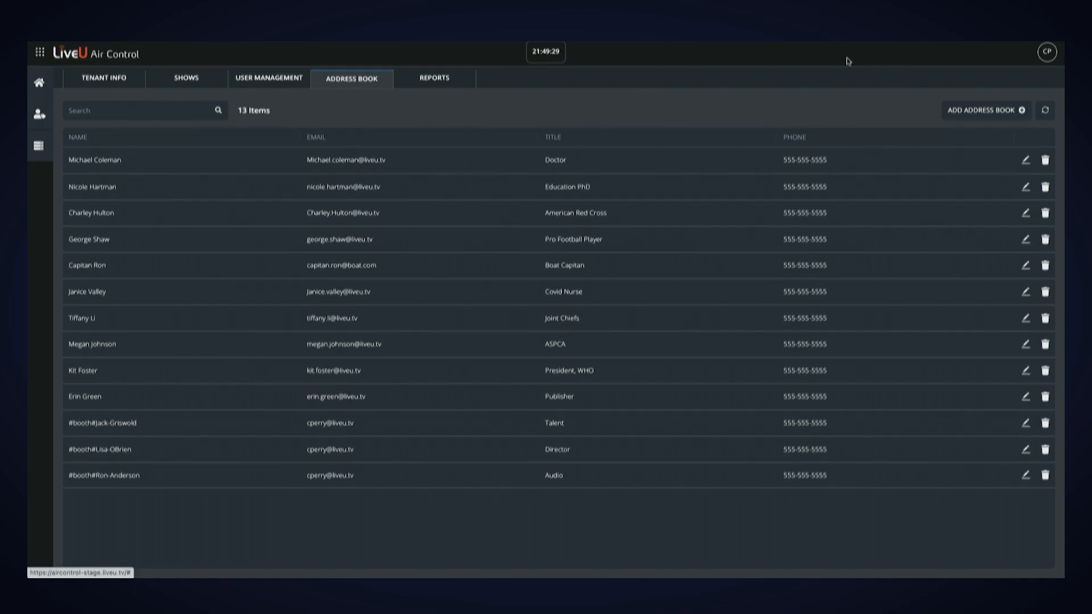
pyautogui.click(986, 110)
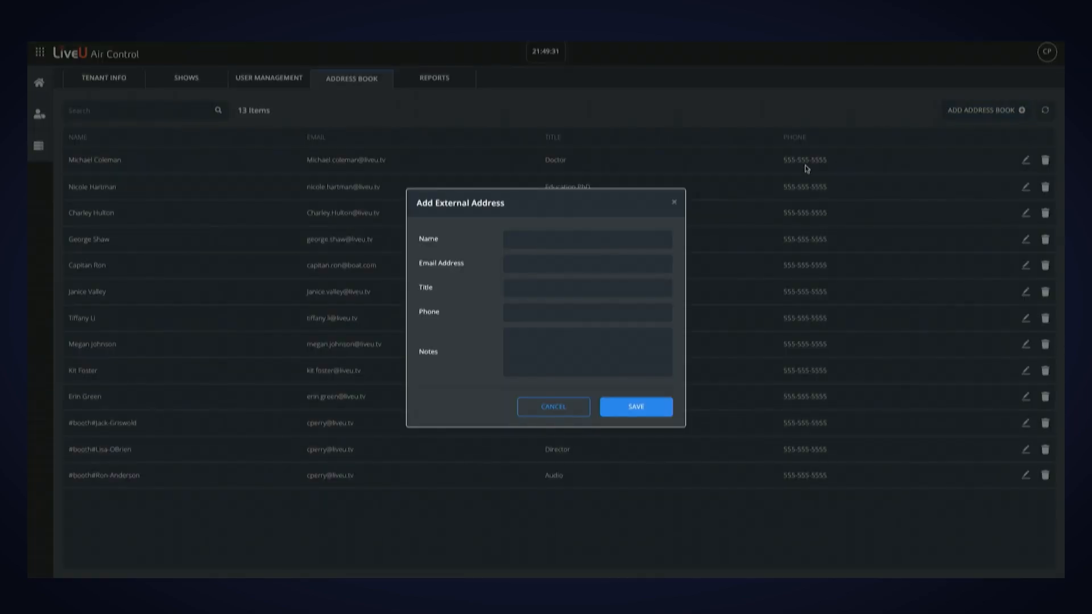
pyautogui.click(587, 239)
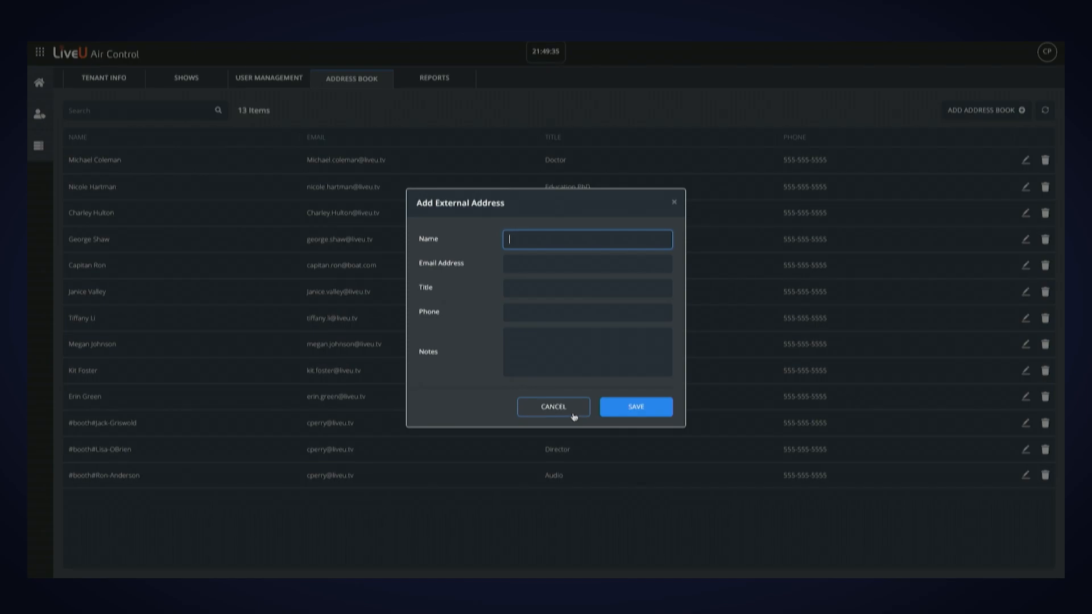
pyautogui.click(554, 406)
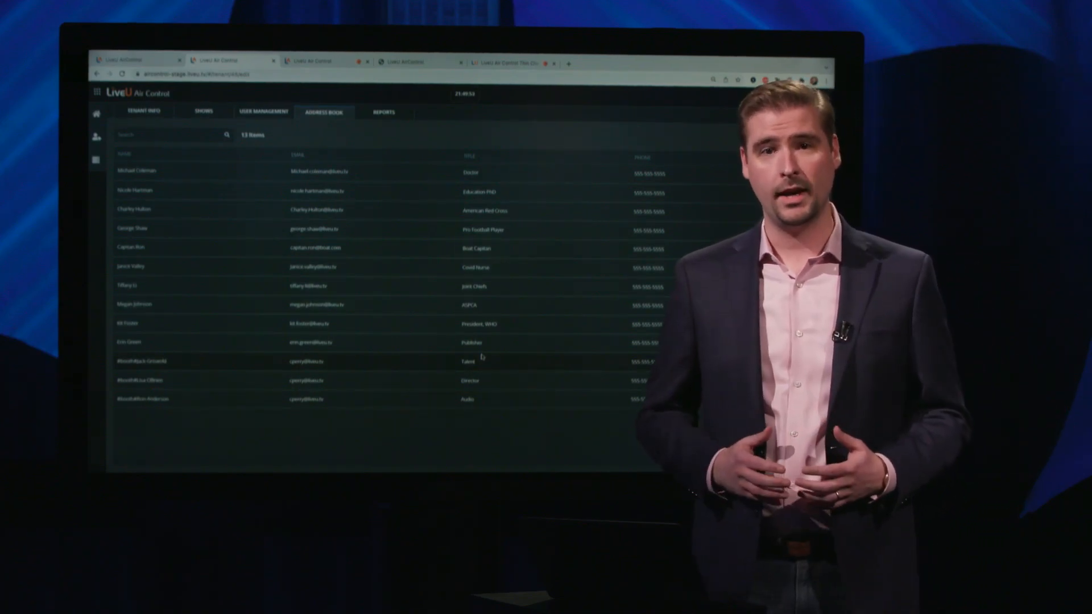
# Begin a blank Create New Show form from the Shows area.
pyautogui.click(203, 112)
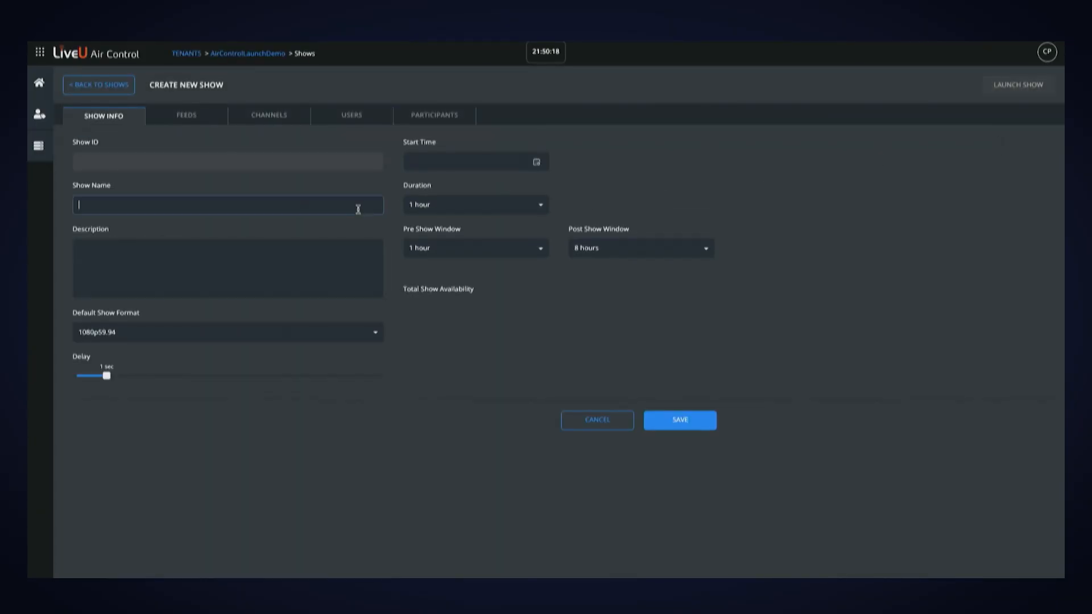
# Name the show 'Demo' and set its start time to 11/24/2021 12:00 GMT.
pyautogui.write('Demo')
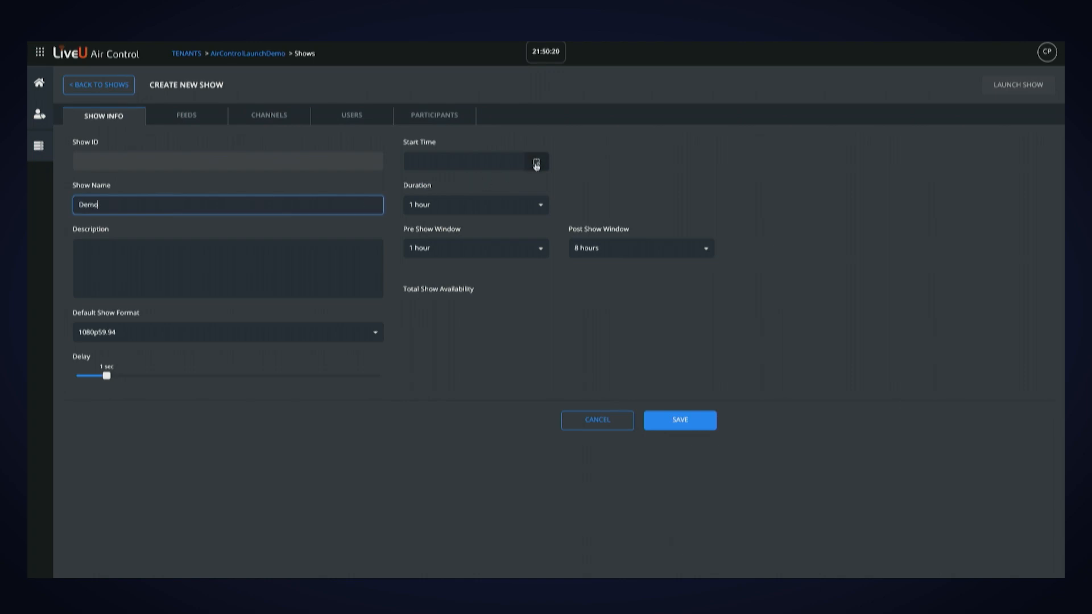
pyautogui.click(536, 162)
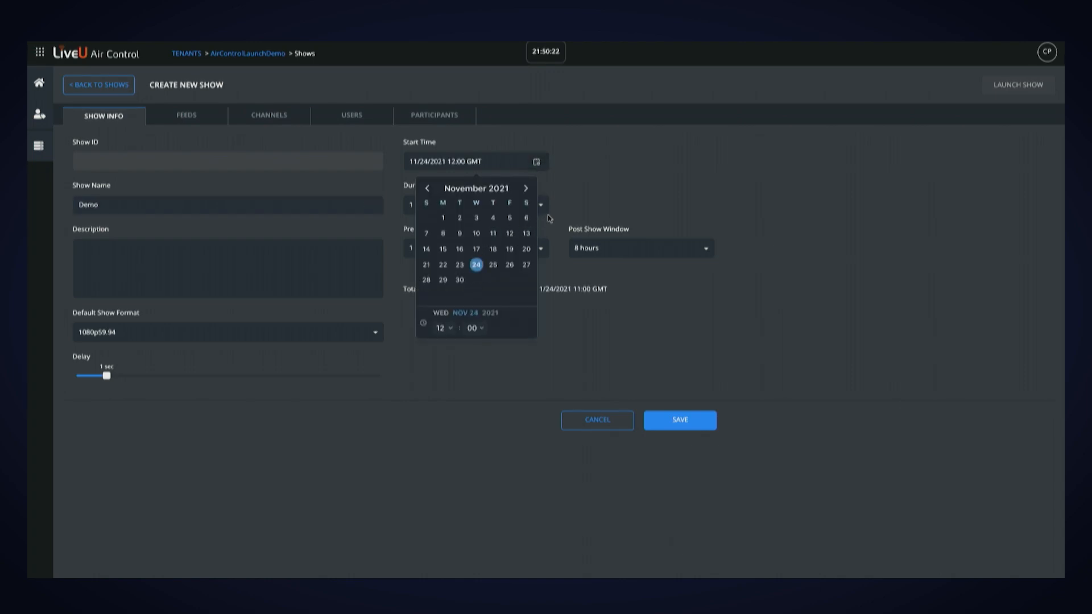